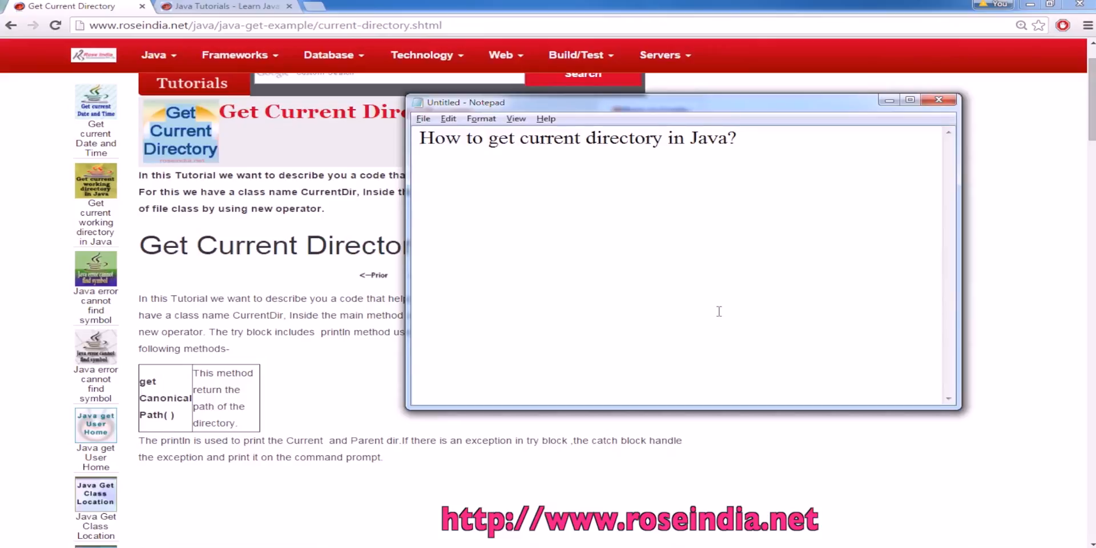
Dismiss the Notepad note asking how to get the current directory in Java
key(Enter)
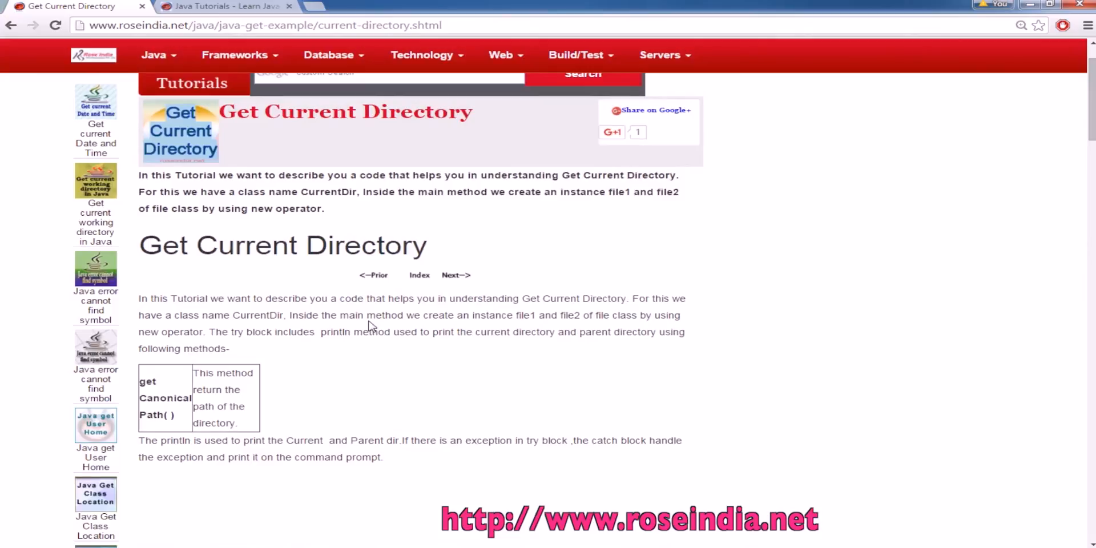
Scroll to the CurrentDir.java listing and select the class name CurrentDir
scroll(down, 3)
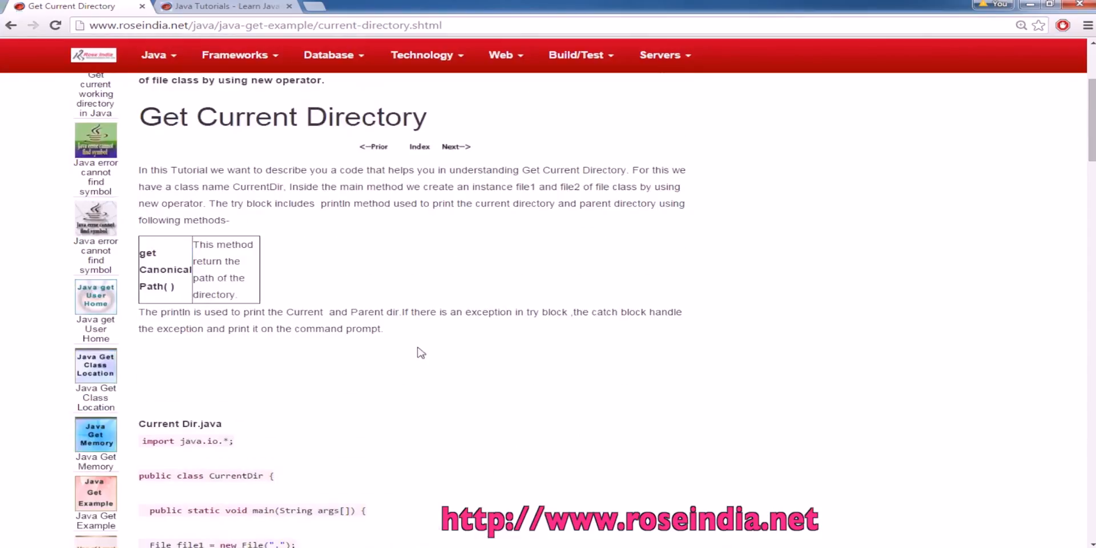
scroll(down, 3)
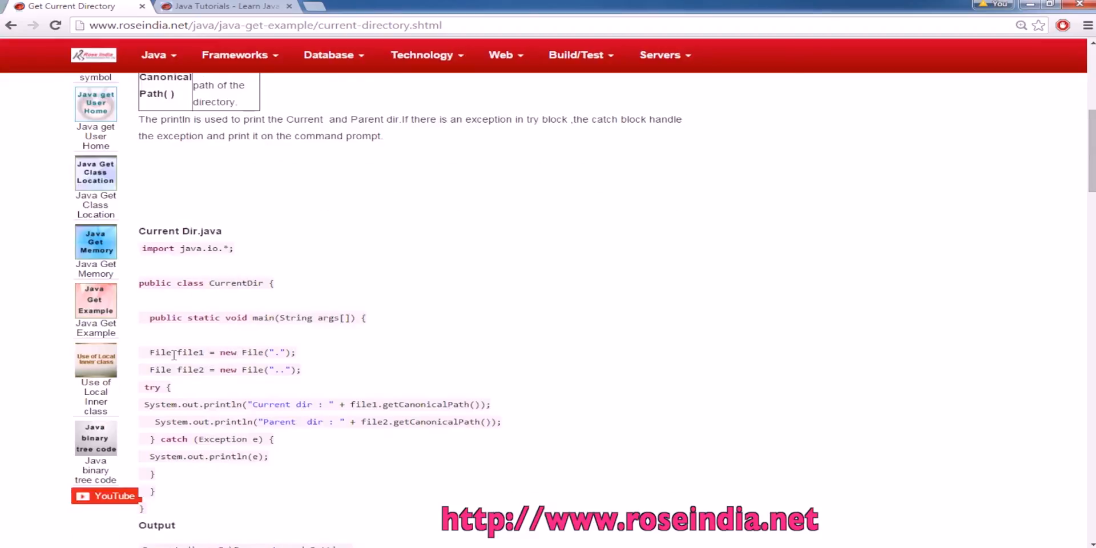
mouse_move(192, 372)
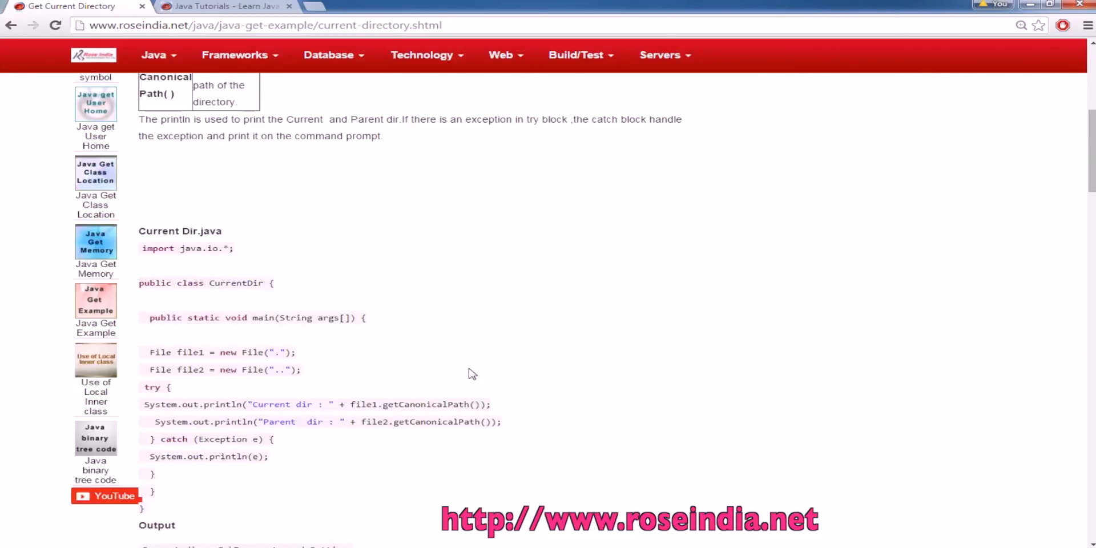
mouse_move(230, 282)
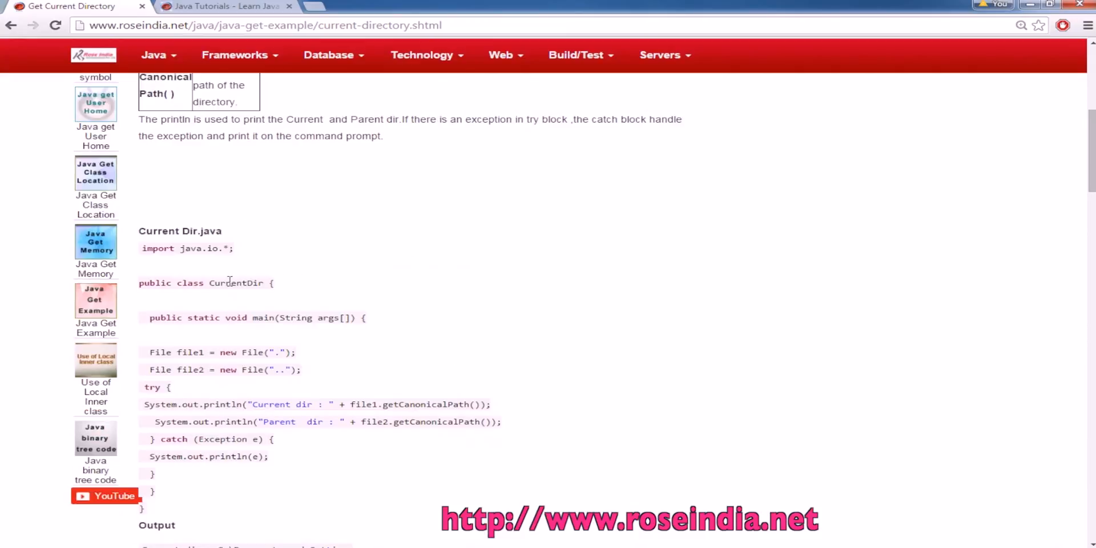
double_click(236, 282)
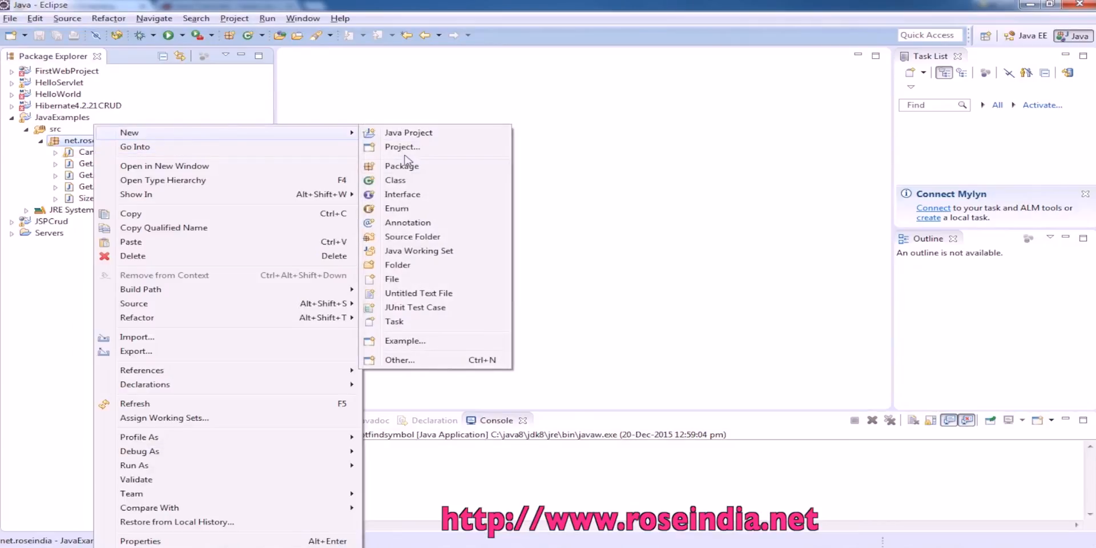
Create class CurrentDir in net.roseindia with the pasted tutorial code, then format it
click(394, 180)
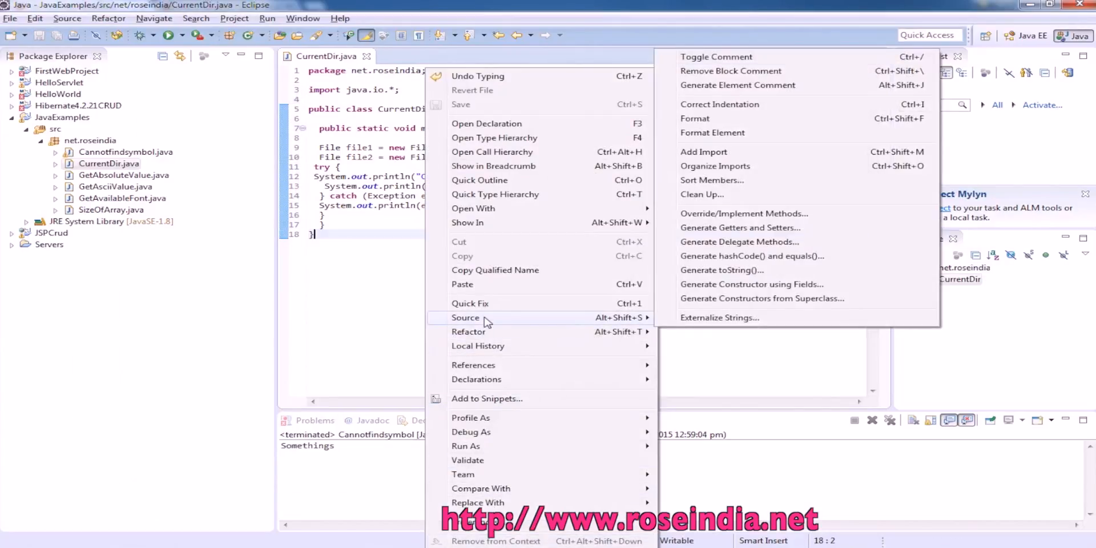
click(695, 118)
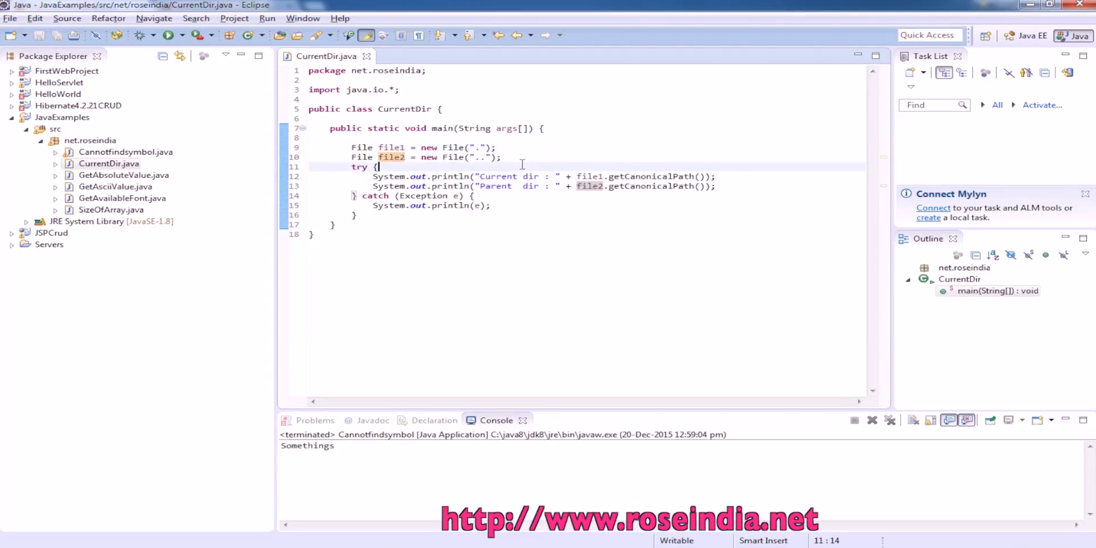
Run CurrentDir.java via the editor context menu's Run As > Java Application
right_click(520, 165)
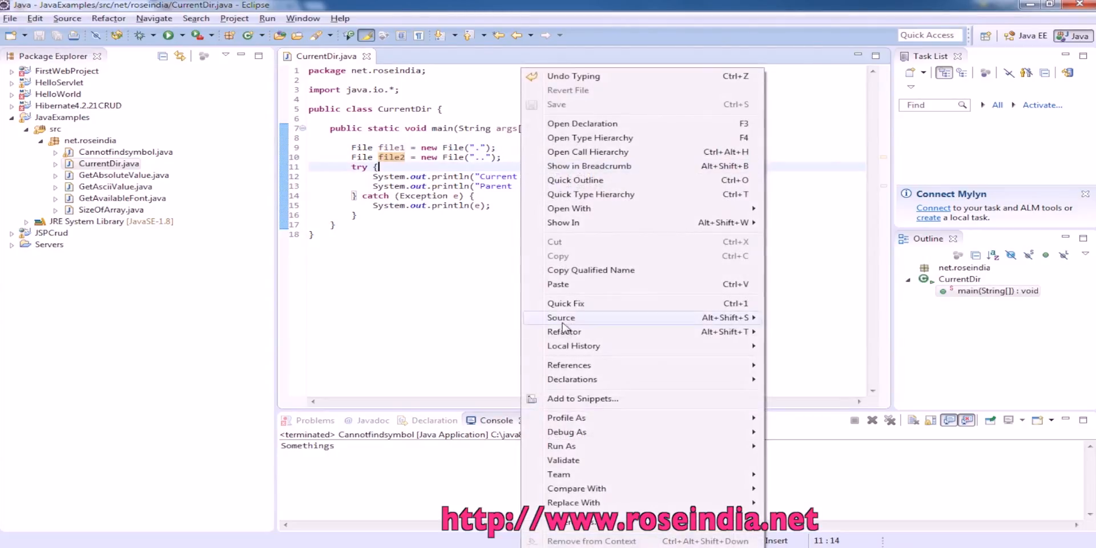
mouse_move(587, 446)
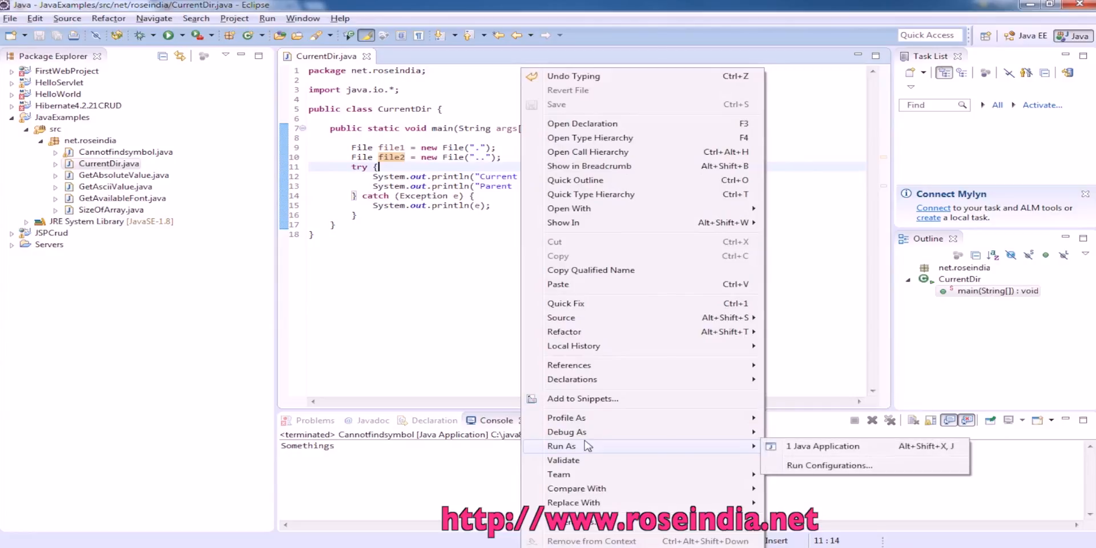
click(822, 446)
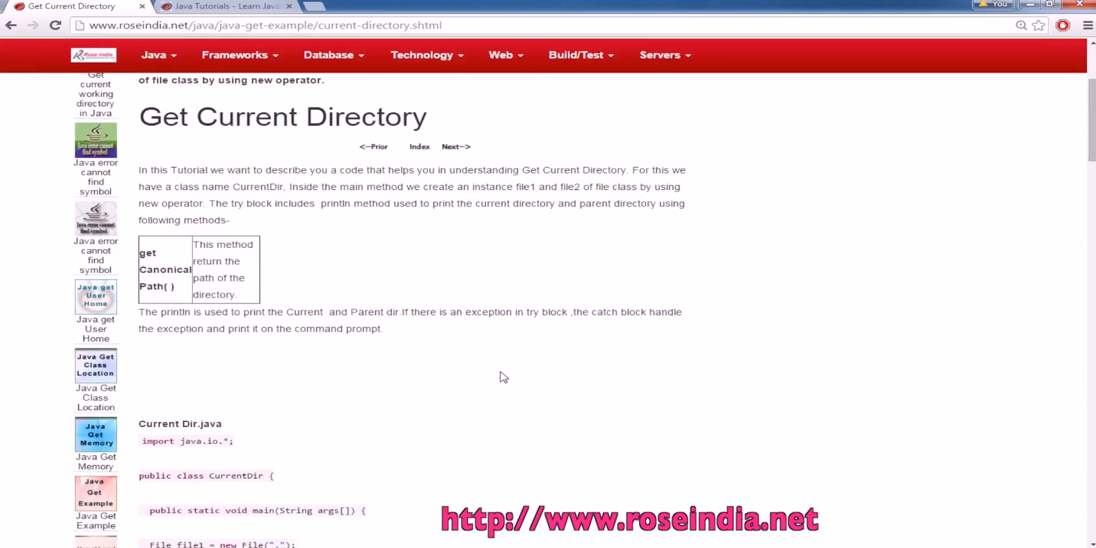
Open the 'Java Tutorials - Learn Java' tab showing roseindia.net Programming Tutorials
scroll(down, 3)
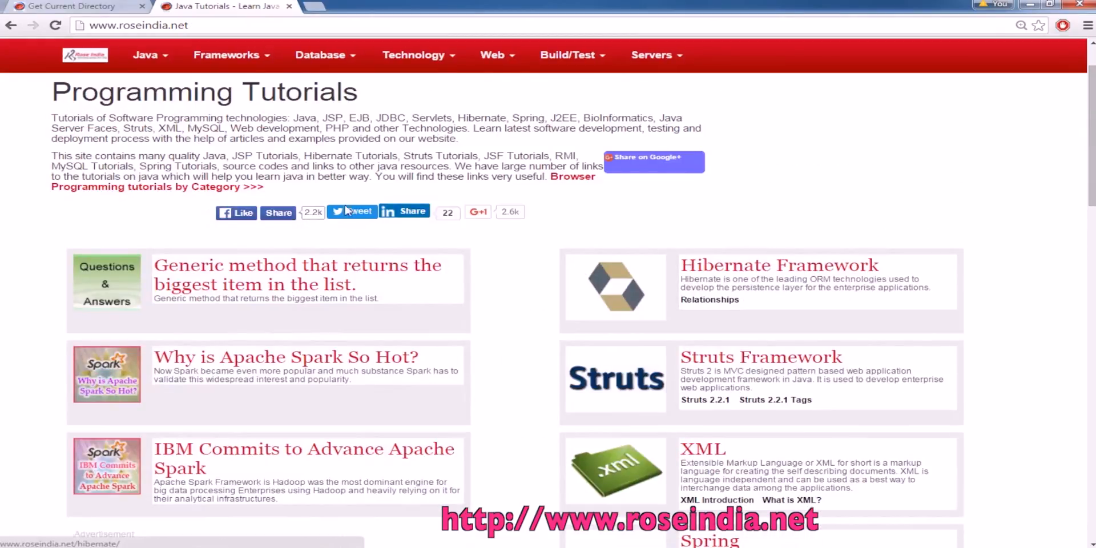
click(492, 54)
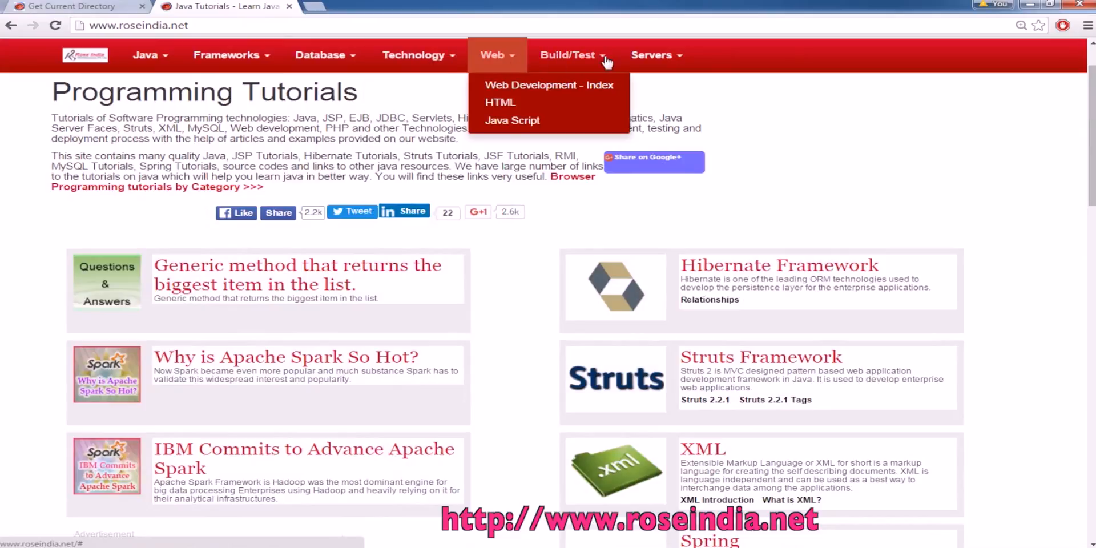